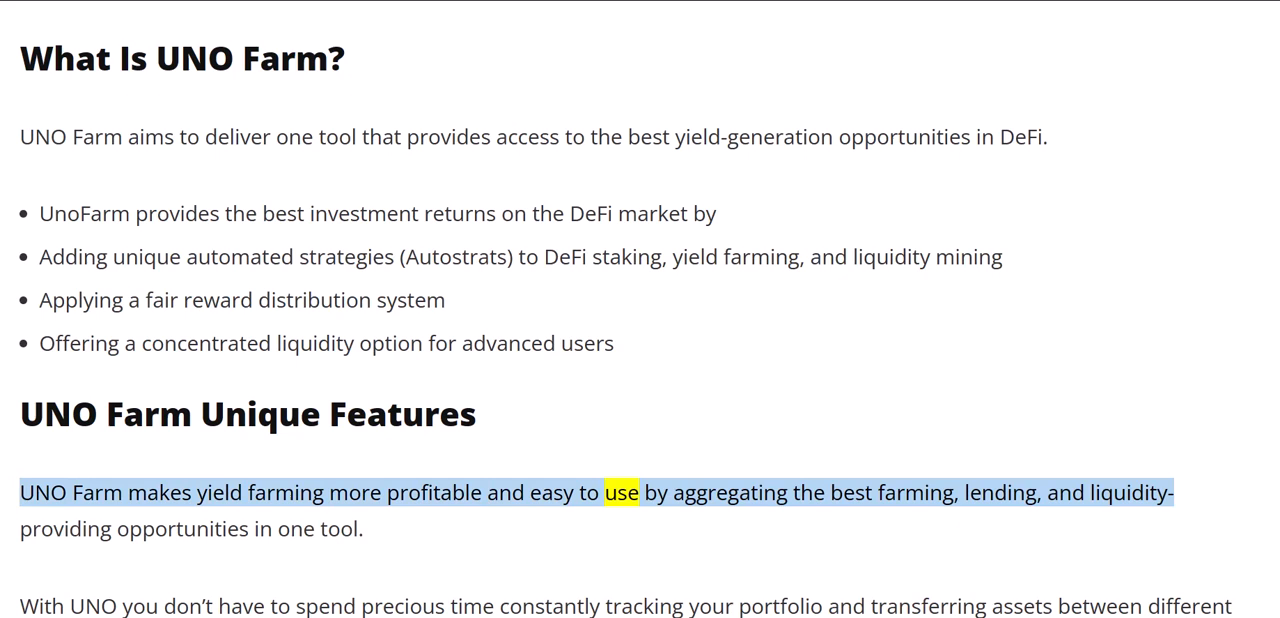
# Scroll the article down to the UNO Farm Unique Features section.
pyautogui.scroll(-3)
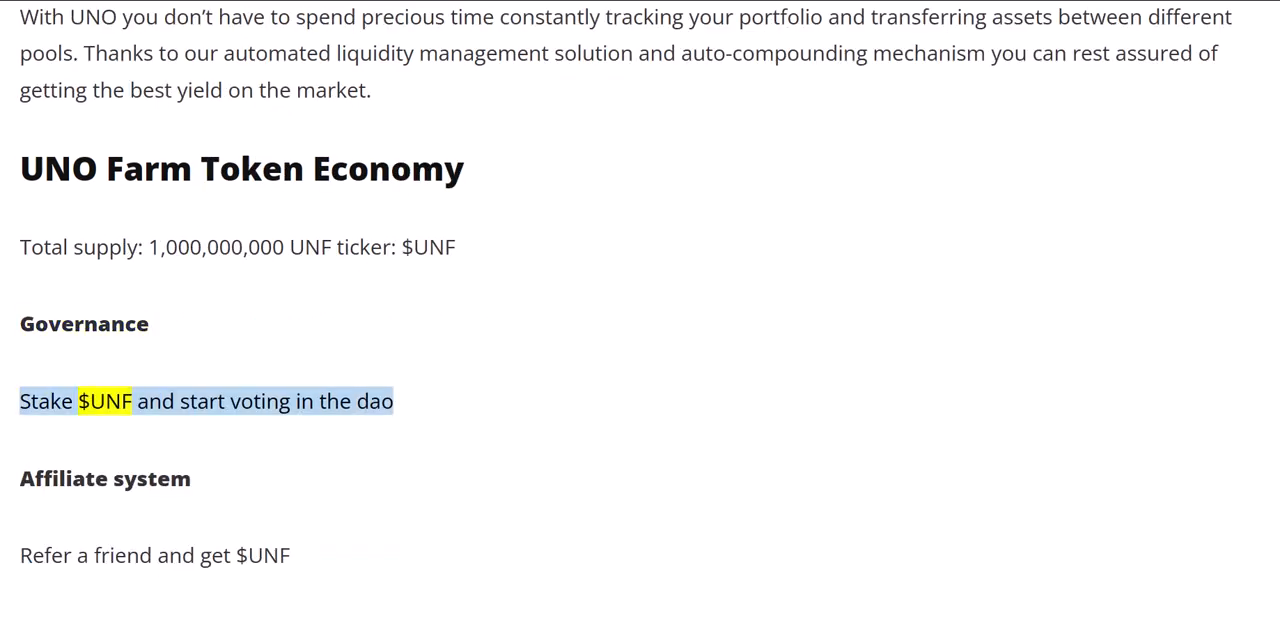
# Scroll past Governance and Affiliate system to the Fiat gateway and Whitelabel $UNF uses.
pyautogui.doubleClick(374, 401)
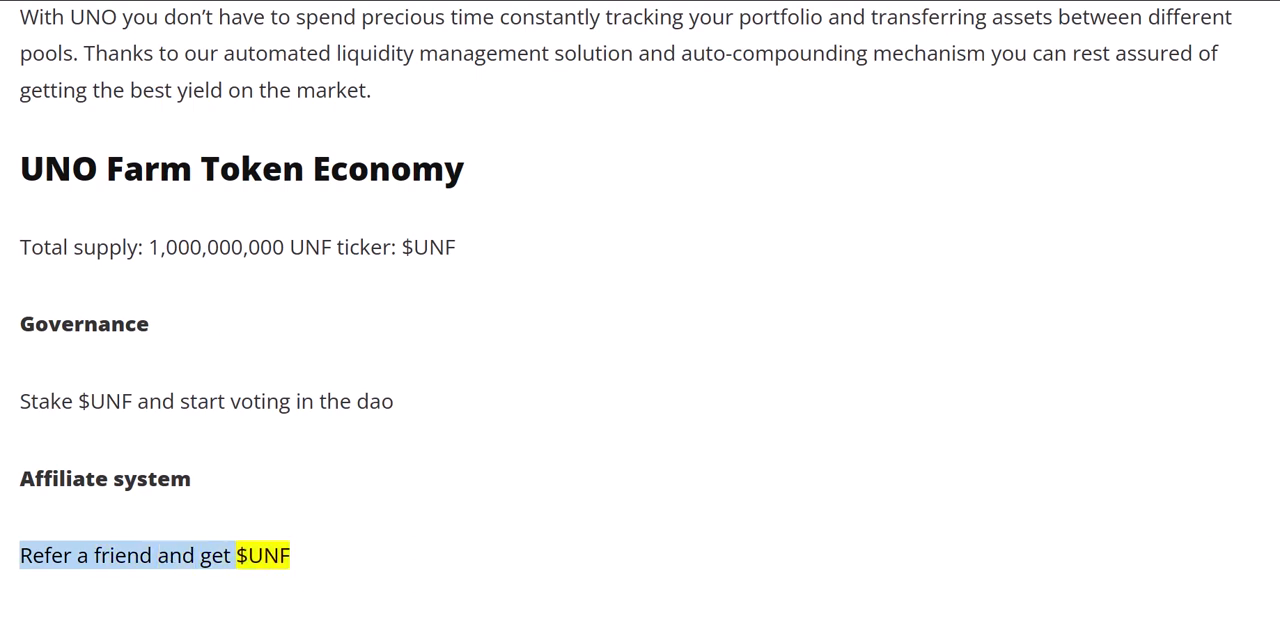
pyautogui.scroll(-3)
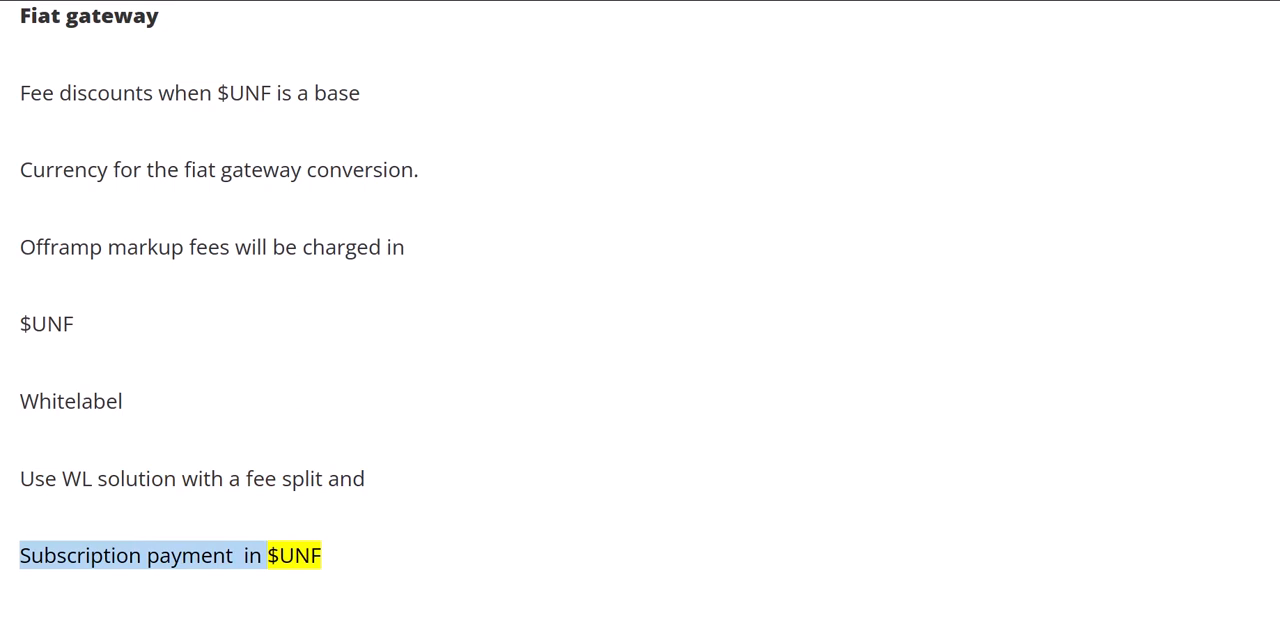
# Scroll down to the Detailed Token Metrics heading and the Q3 2022 Seed Round list.
pyautogui.scroll(-3)
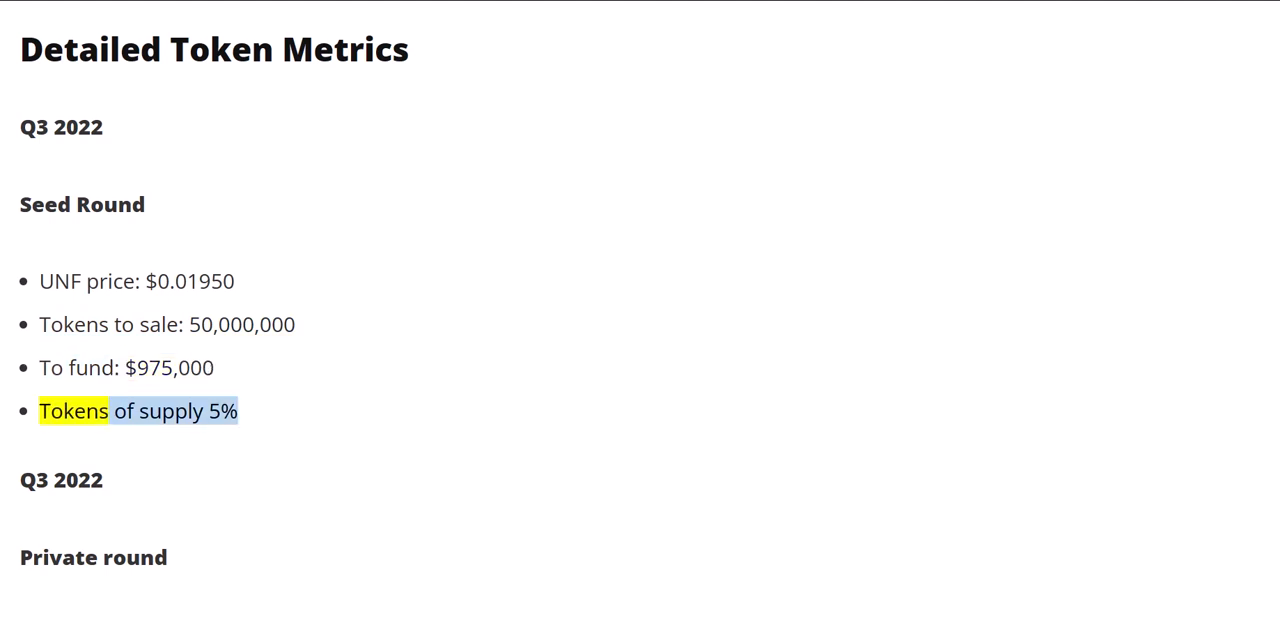
pyautogui.scroll(-3)
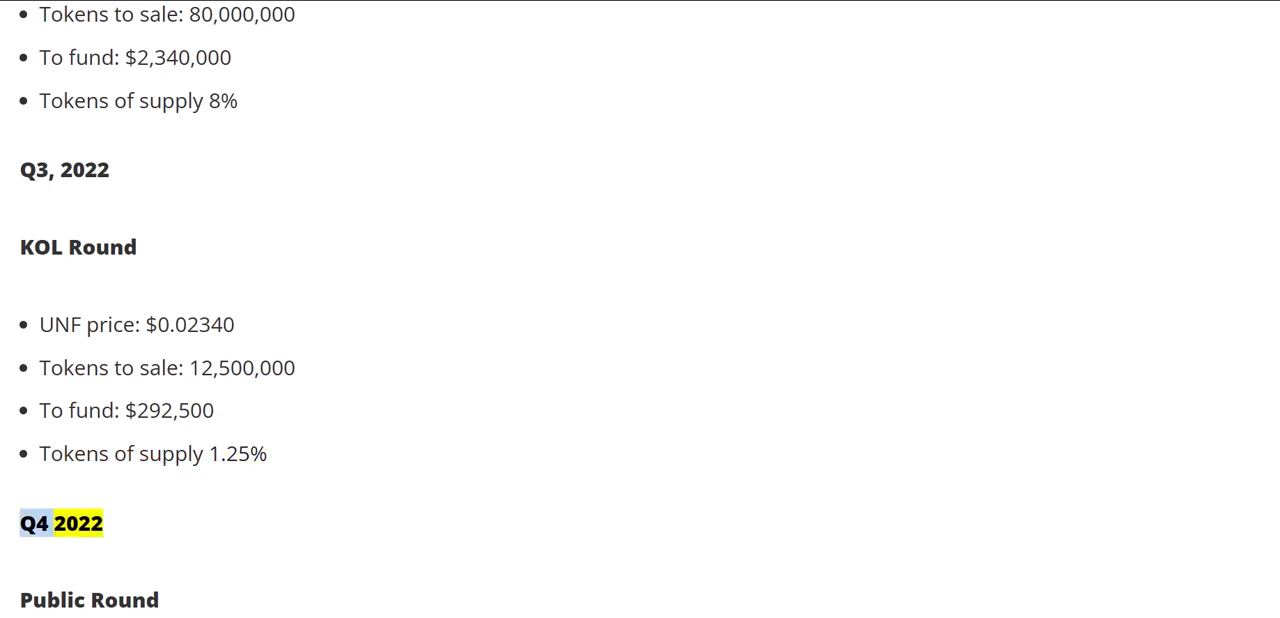
# Scroll past the private round figures to the KOL Round and Q4 2022 Public Round.
pyautogui.doubleClick(88, 599)
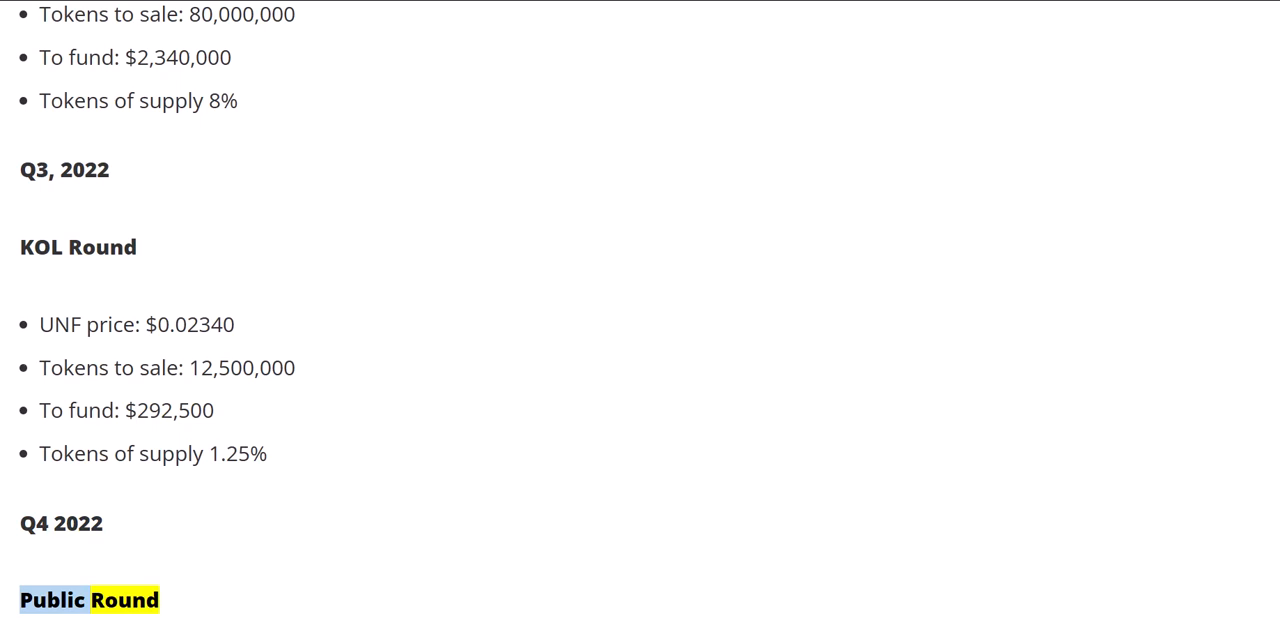
pyautogui.scroll(-3)
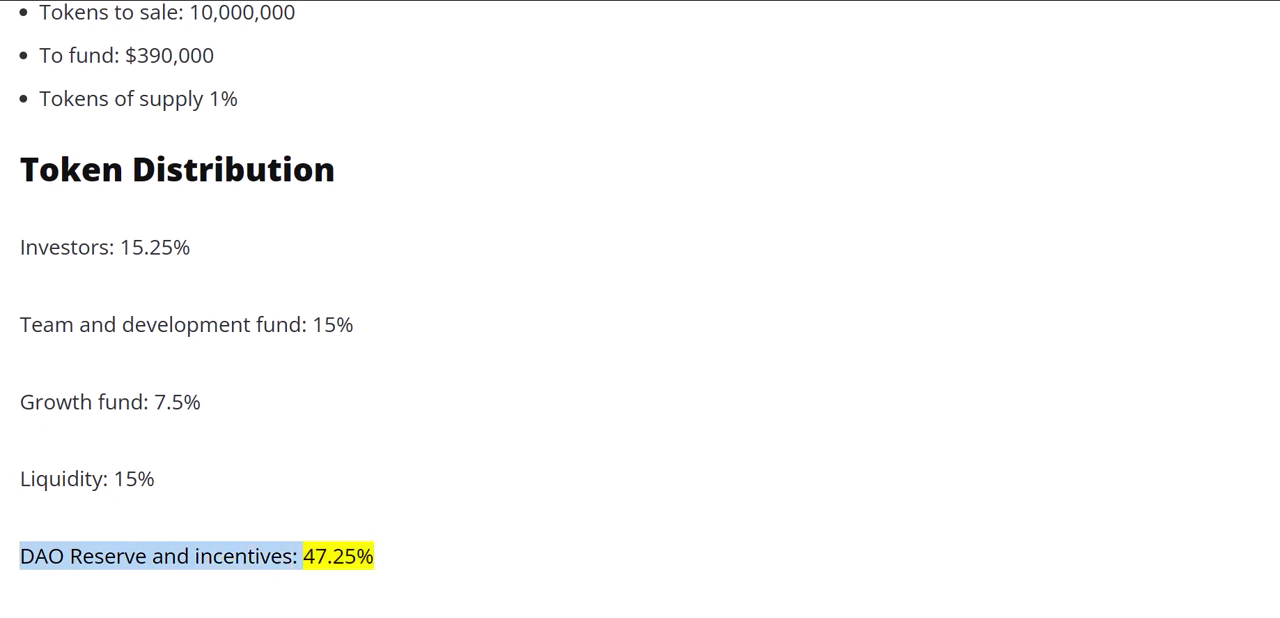
# Scroll to the Token Distribution percentages and the Investors heading.
pyautogui.scroll(-3)
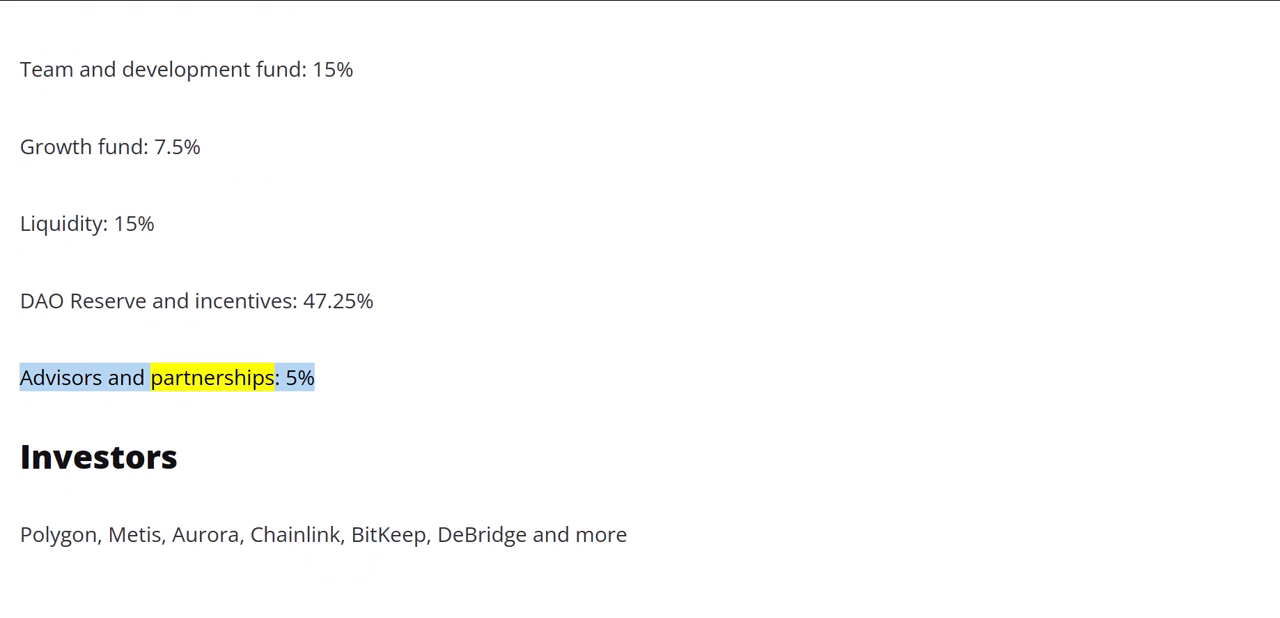